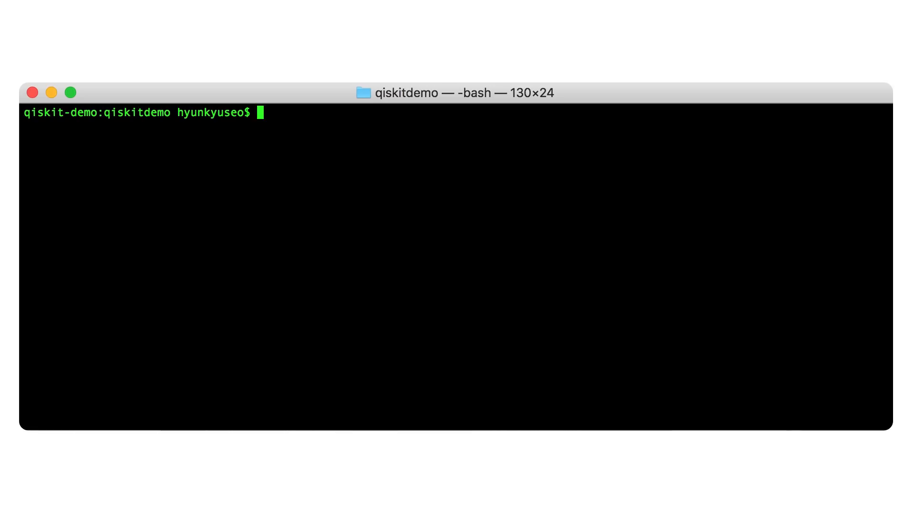
# Install qiskit with pip, then start a Jupyter console session.
pyautogui.write('pip install qiski')
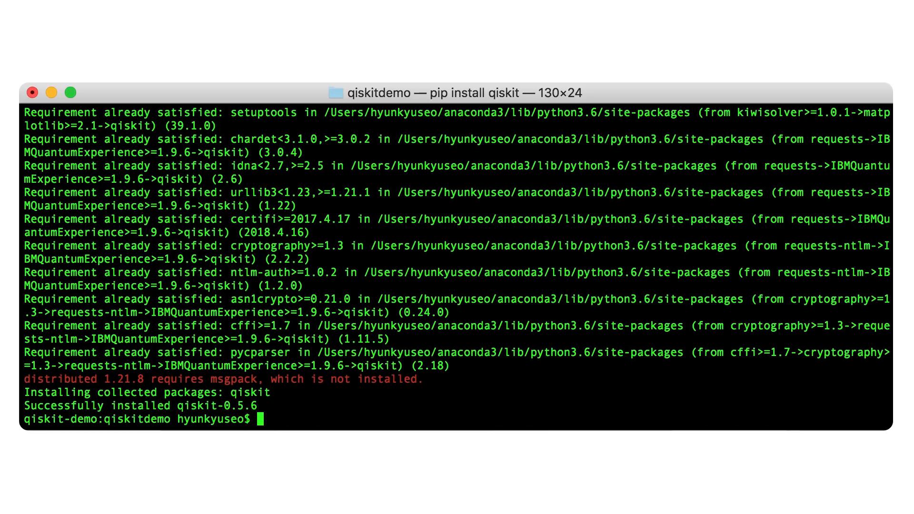
pyautogui.write('pip install ms')
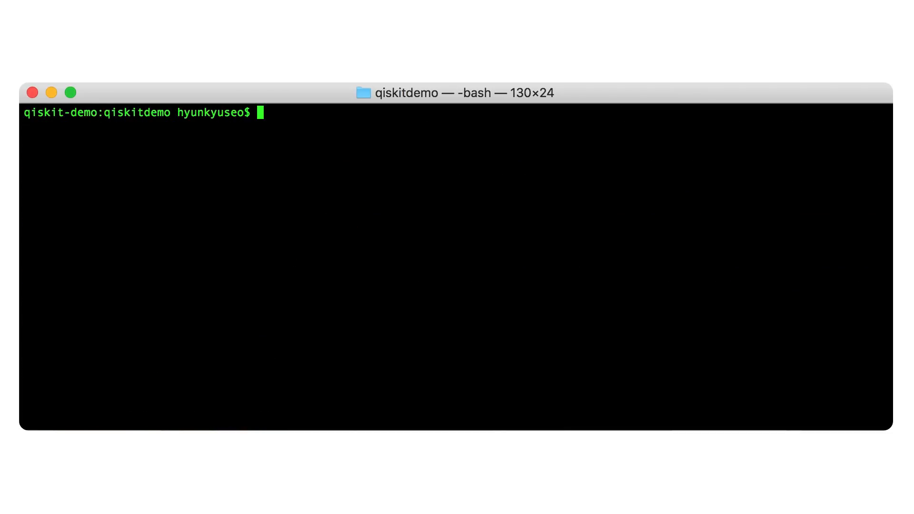
pyautogui.write('jupyter console')
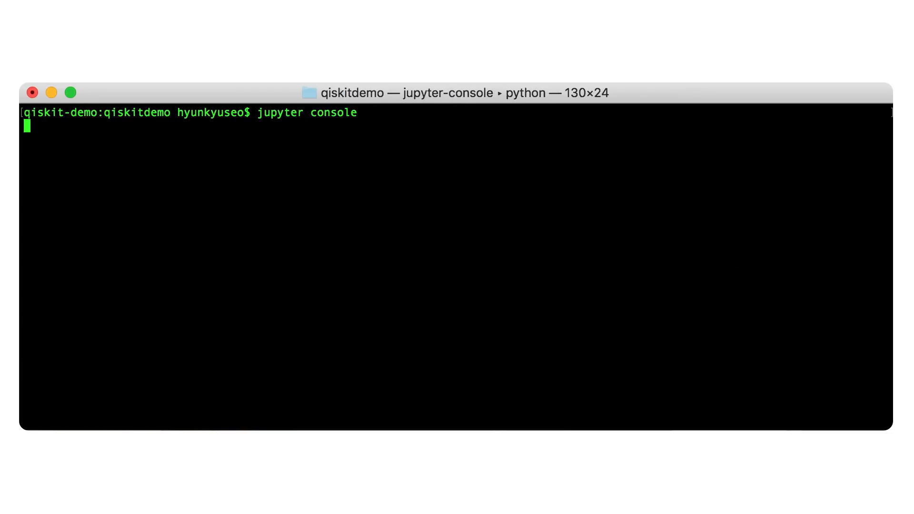
# Import qiskit as qk and create two-qubit registers qr, cr and circuit qc.
pyautogui.write('import qiskit as qk')
pyautogui.write('qr = qk.QuantumRegister(2')
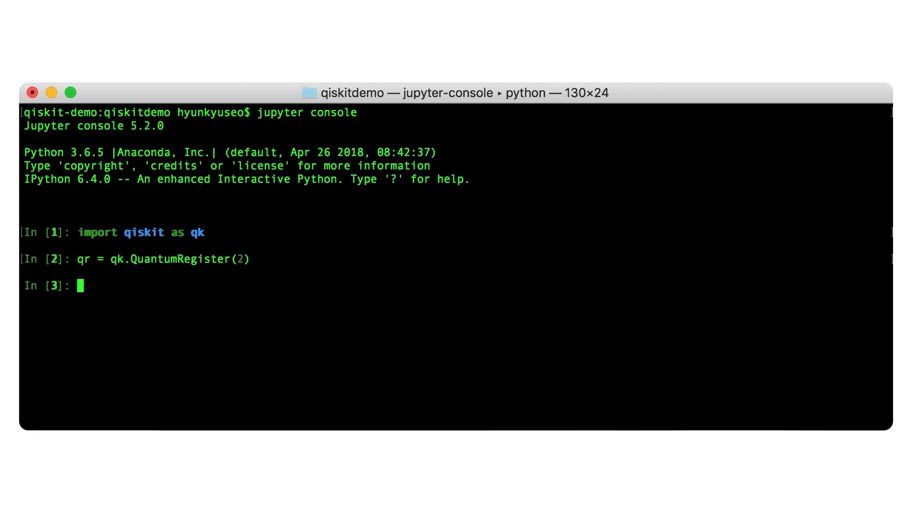
pyautogui.write('cr = qk.ClassicalRegister(2)')
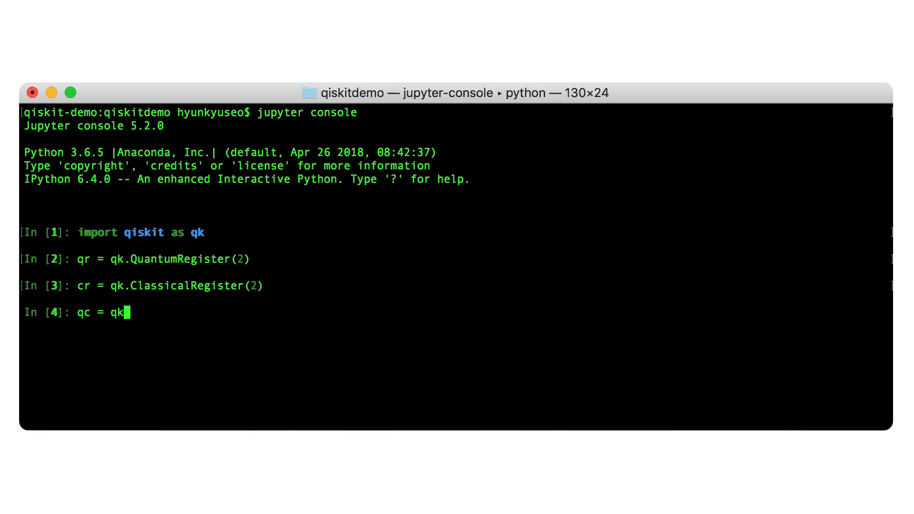
pyautogui.write('.QuantumCircuit(qr,cr)')
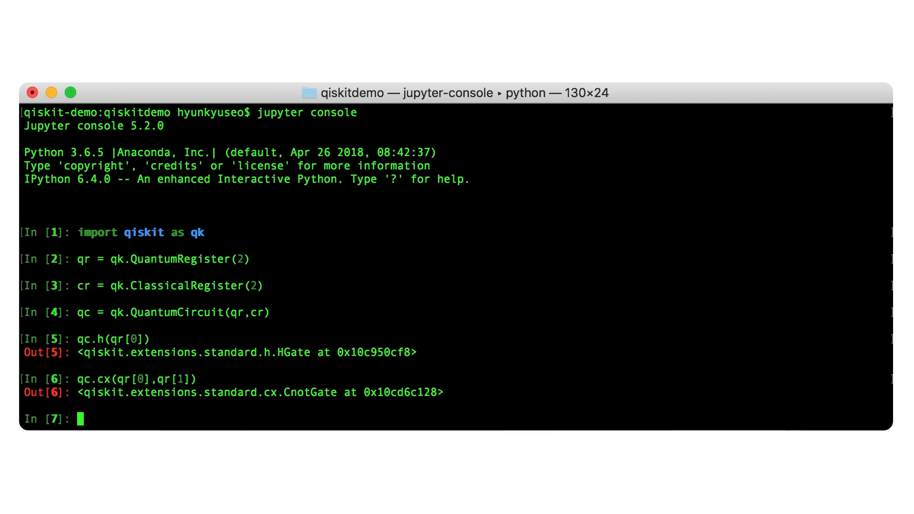
# Create the measure_Z circuit on qr and cr that measures qr into cr.
pyautogui.write('measure_Z')
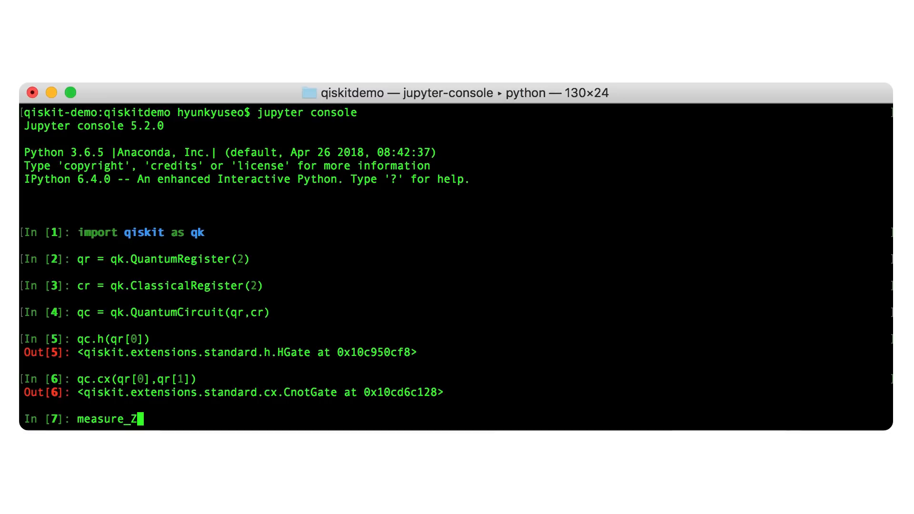
pyautogui.write('= qk.Quantum')
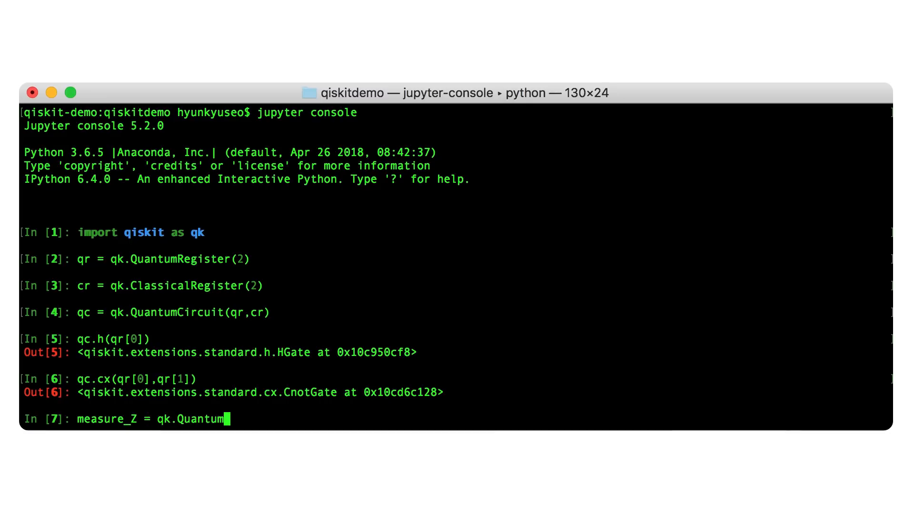
pyautogui.write('Circuit(qr,cr')
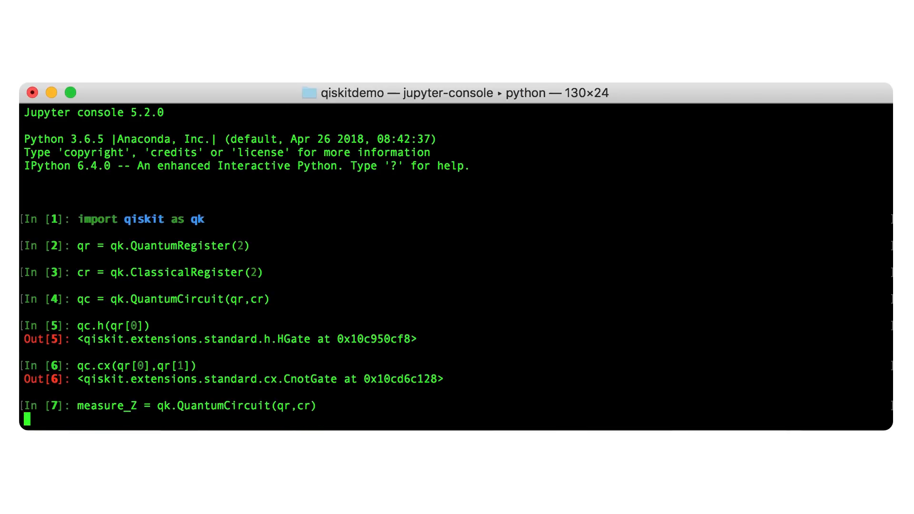
pyautogui.write('measure_Z')
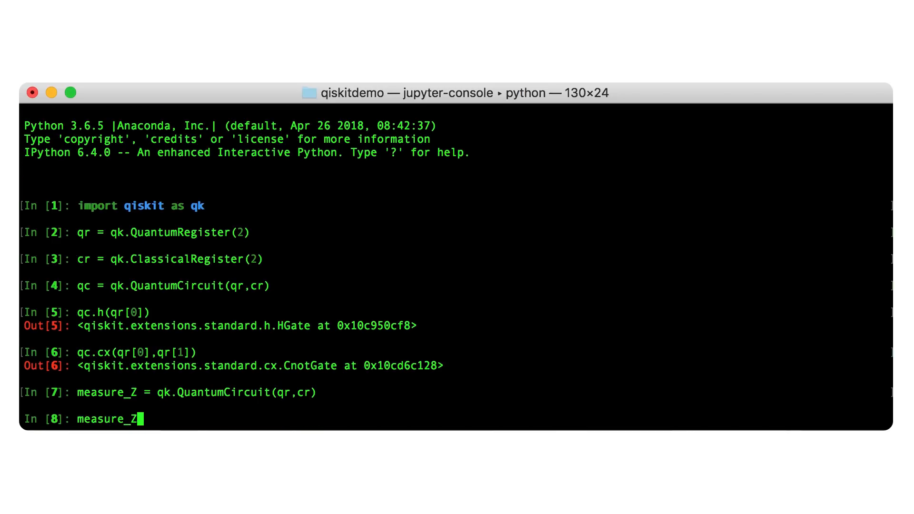
pyautogui.write('.measure(')
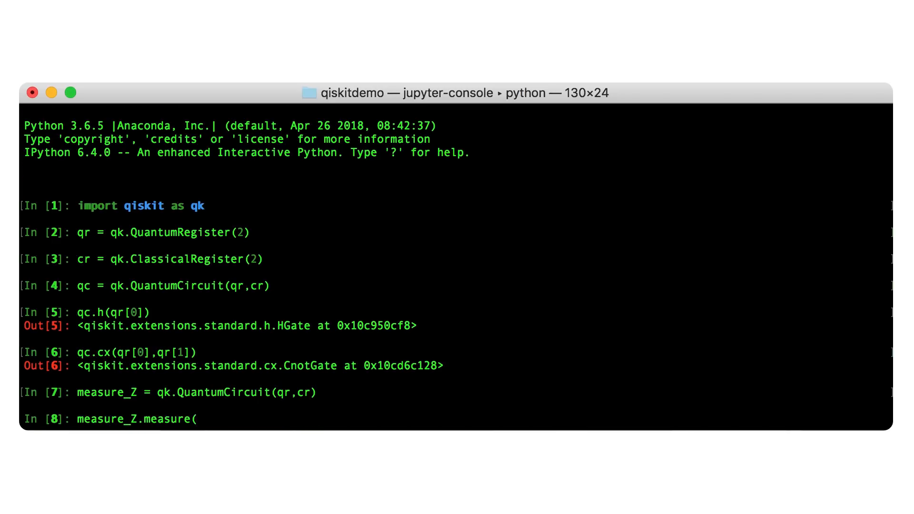
pyautogui.write('qr,cr)')
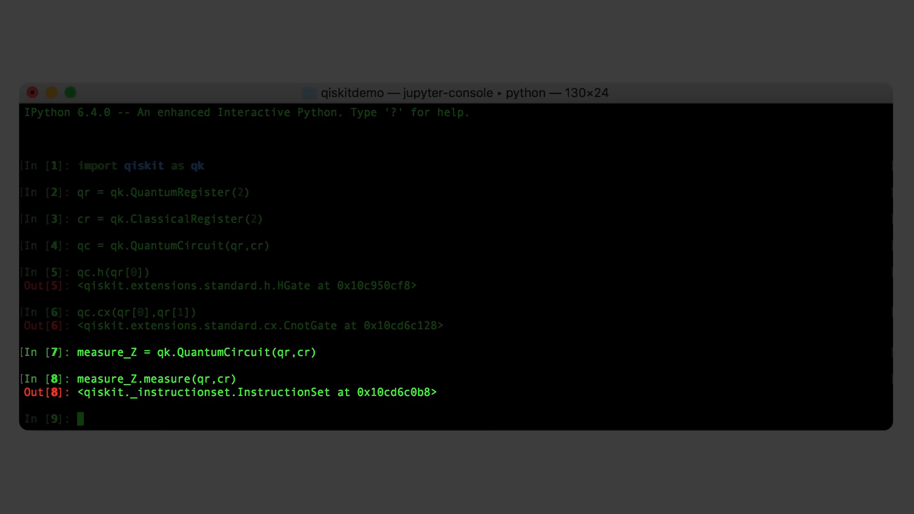
# Create measure_X with Hadamards on qr followed by measure(qr,cr).
pyautogui.write('measure_X = qk')
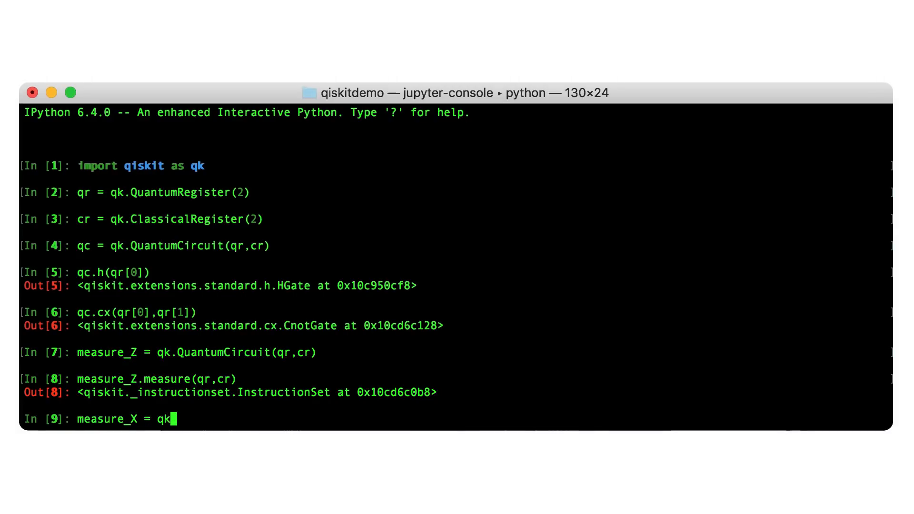
pyautogui.write('.QuantumCircuit(qr,cr)')
pyautogui.write('measure_X =')
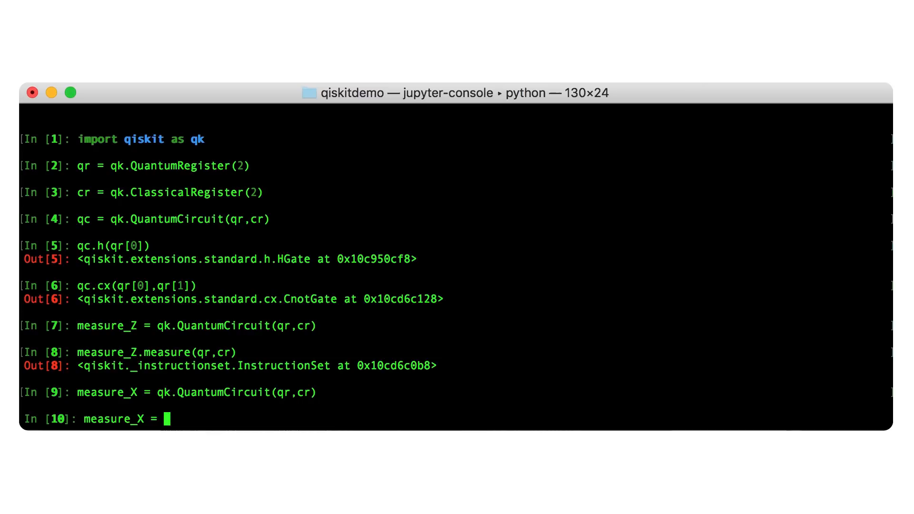
pyautogui.write('.h(qr)')
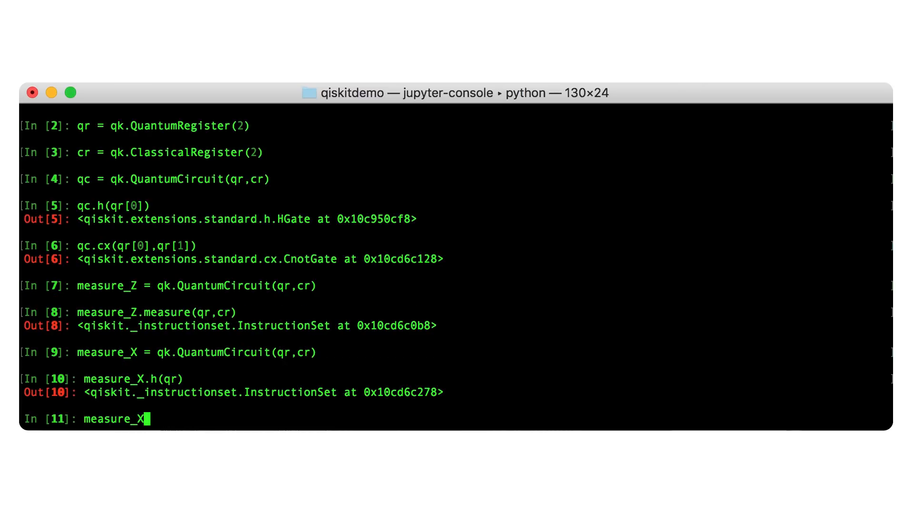
pyautogui.write('.measure(qr,cr)')
pyautogui.write('test_Z = qc + measure_Z')
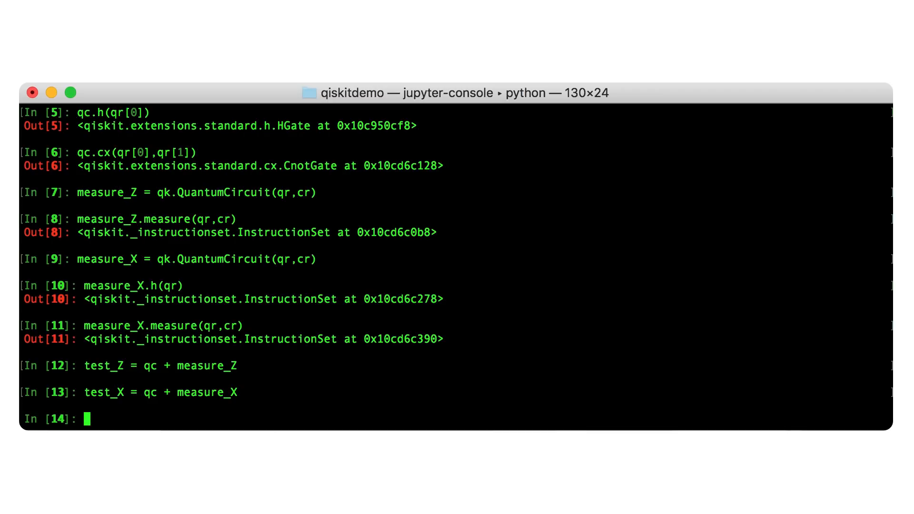
# Execute test_Z and test_X as job_1 on local_qasm_simulator with 1000 shots.
pyautogui.write('job_1 =')
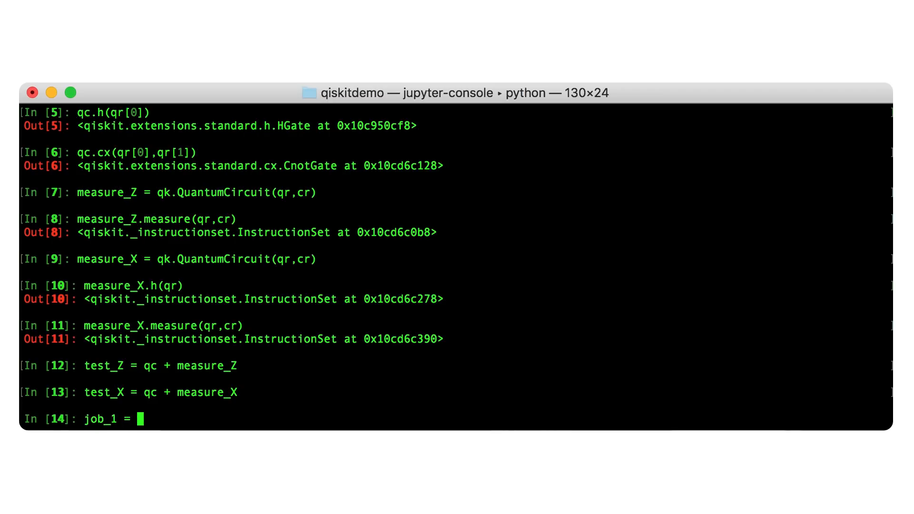
pyautogui.write('qk.execute([t')
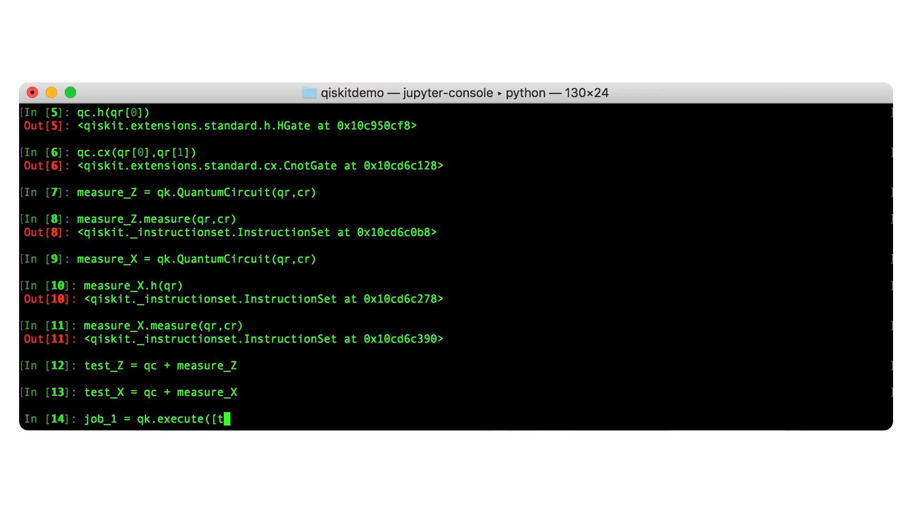
pyautogui.write('est_Z,test_X]')
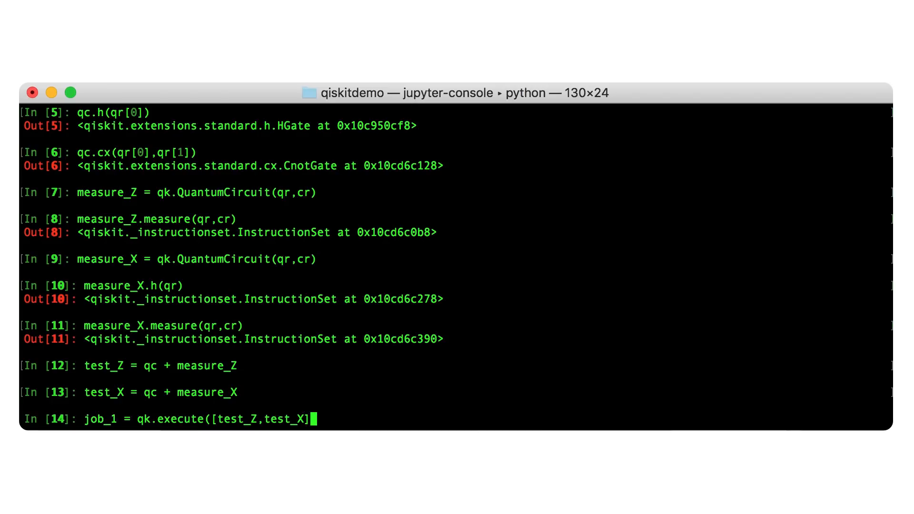
pyautogui.write(",backend='local")
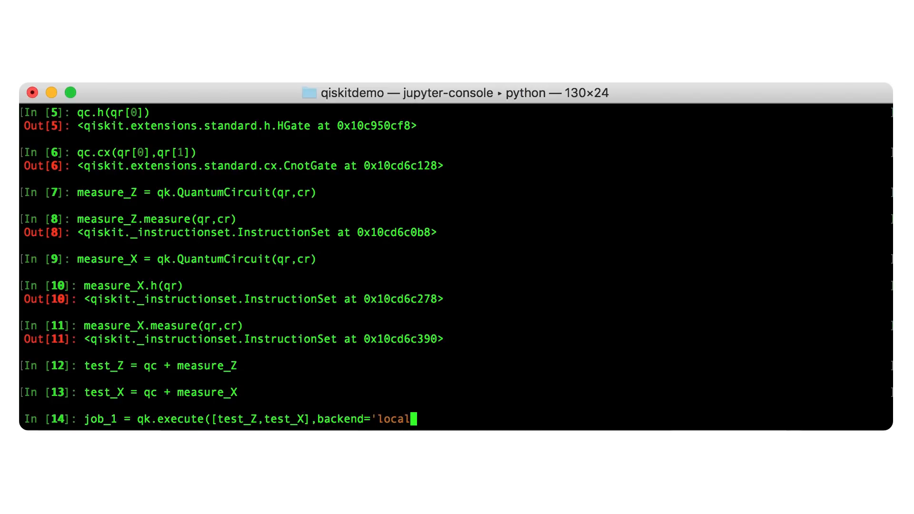
pyautogui.write("_qasm_simulator'")
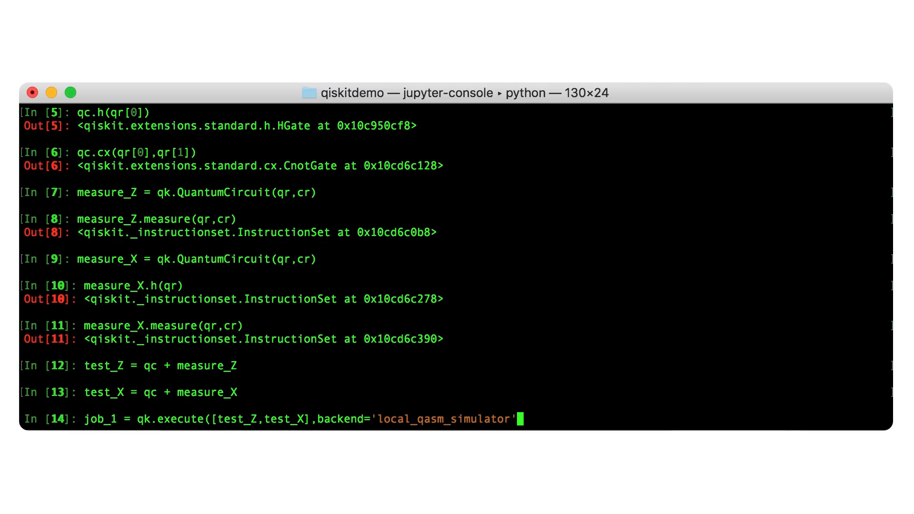
pyautogui.write(',shots=1000)')
pyautogui.write('result_1 = job_1.resu')
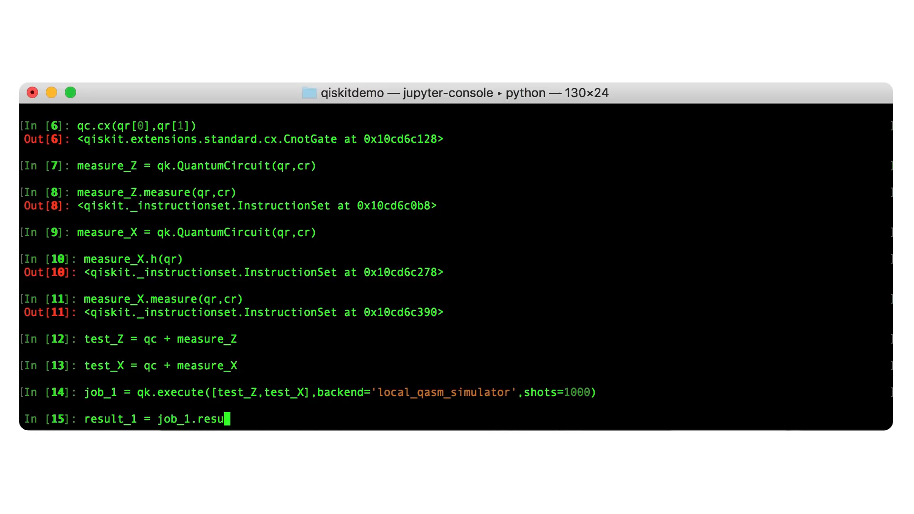
# Fetch result_1 and show test_Z counts: 518 '00', 482 '11'.
pyautogui.press('enter')
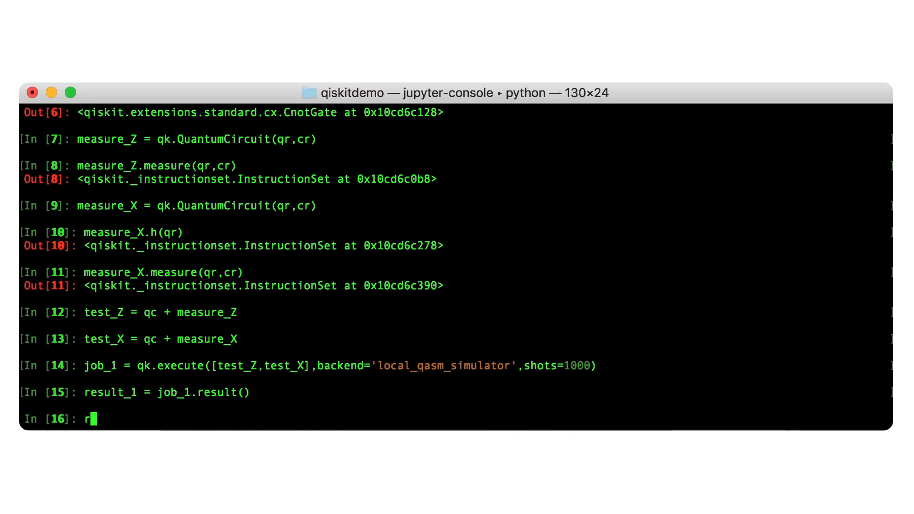
pyautogui.write('esult_1.get')
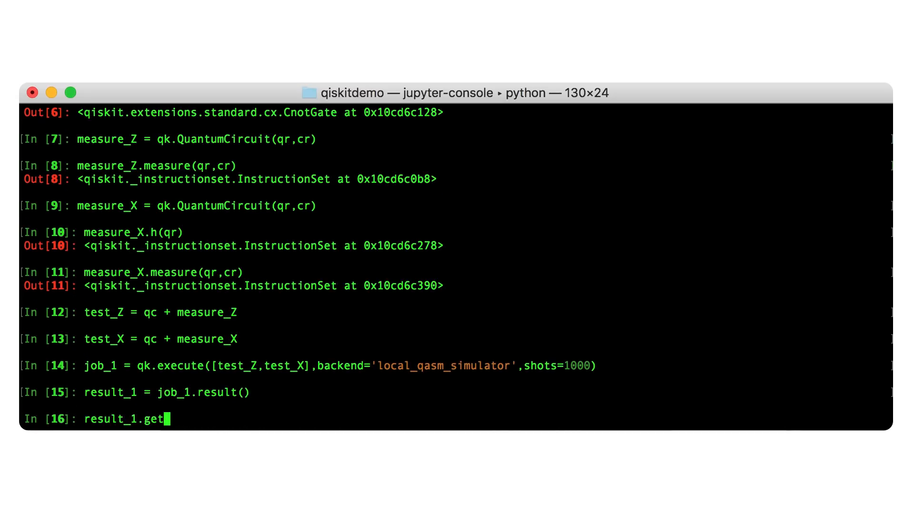
pyautogui.write('_counts(test_Z)')
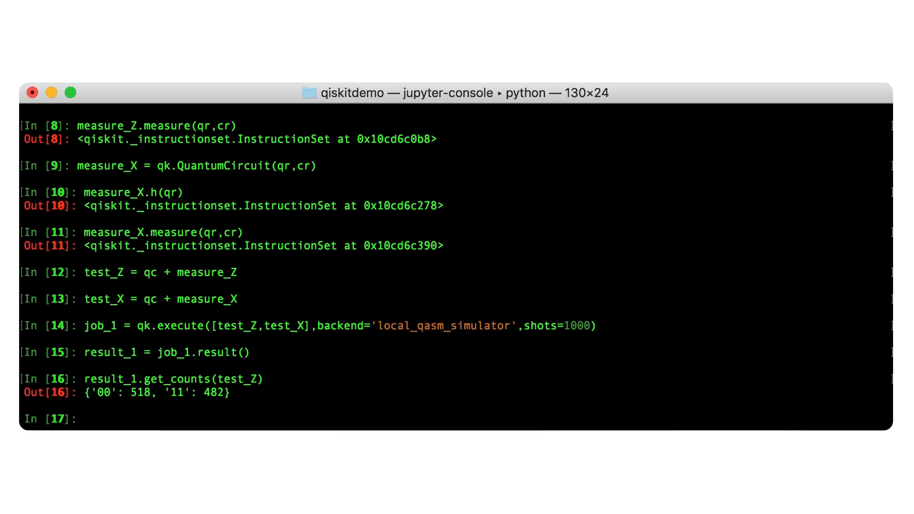
# Show test_X counts (516 '00', 484 '11'), import plot_histogram, and copy the API token.
pyautogui.write('result_1.get_counts(')
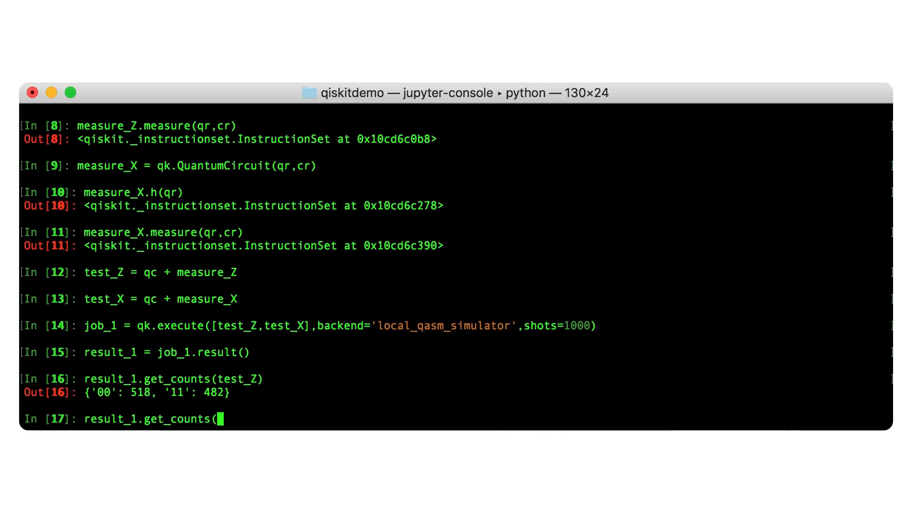
pyautogui.write('test_X)')
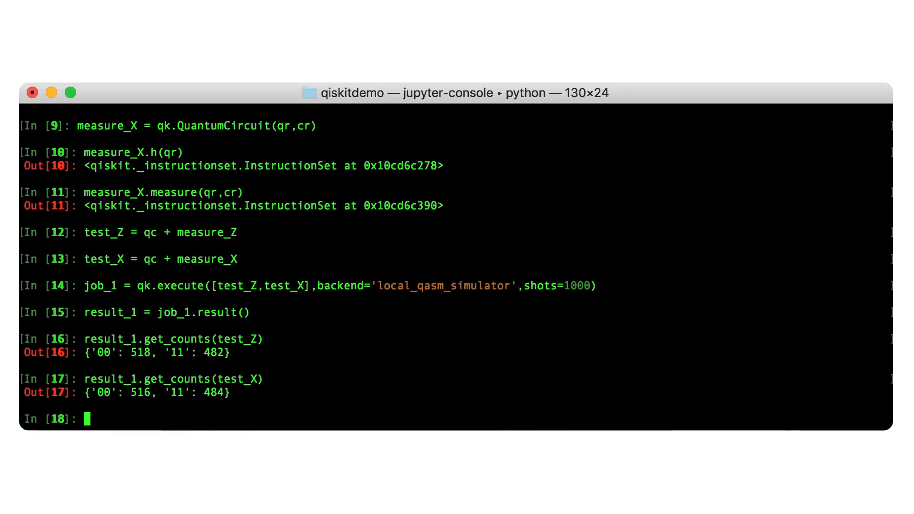
pyautogui.write('from qiskit.tools.visualization import')
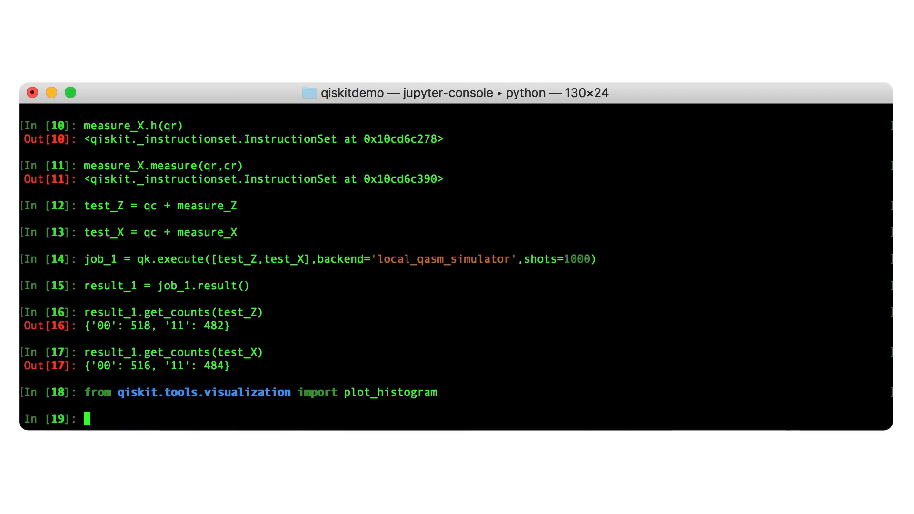
pyautogui.write('plot_histogram(result_1.')
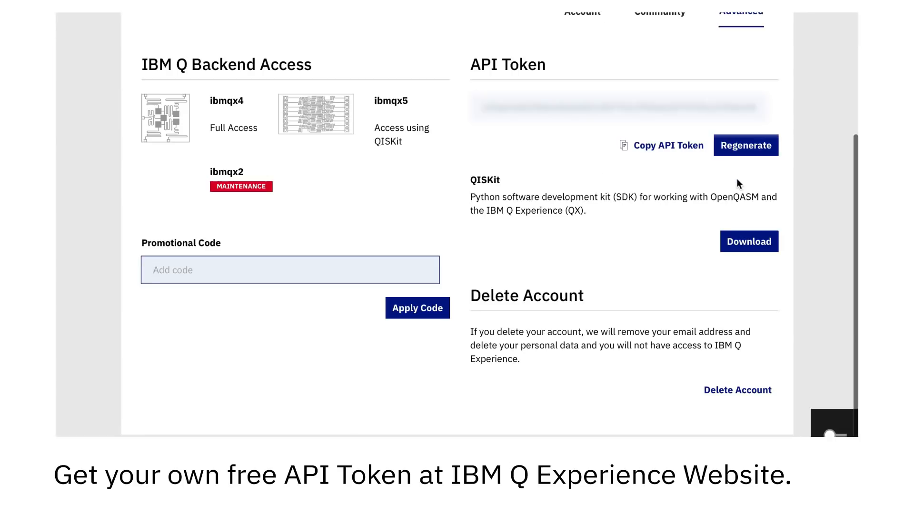
pyautogui.click(660, 145)
pyautogui.write('APIto')
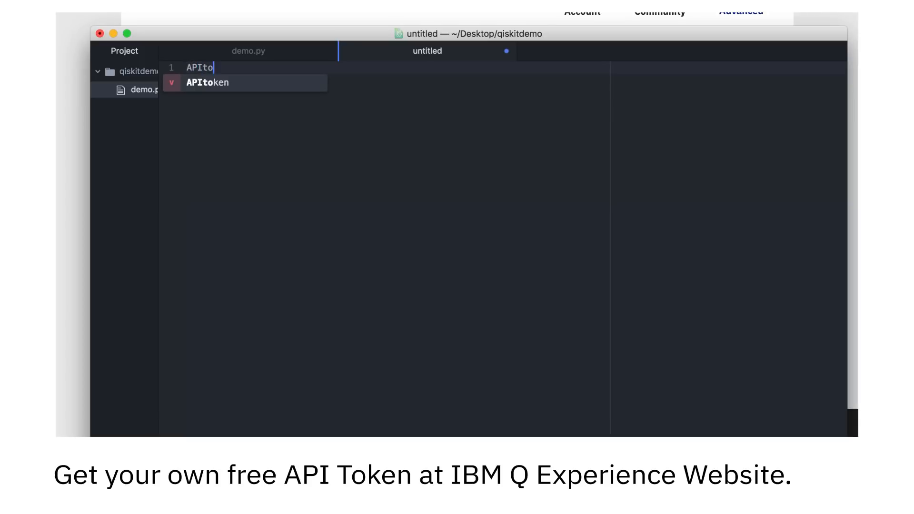
# Save the new Atom file containing APItoken as Qconfig.
pyautogui.press('cmd+s')
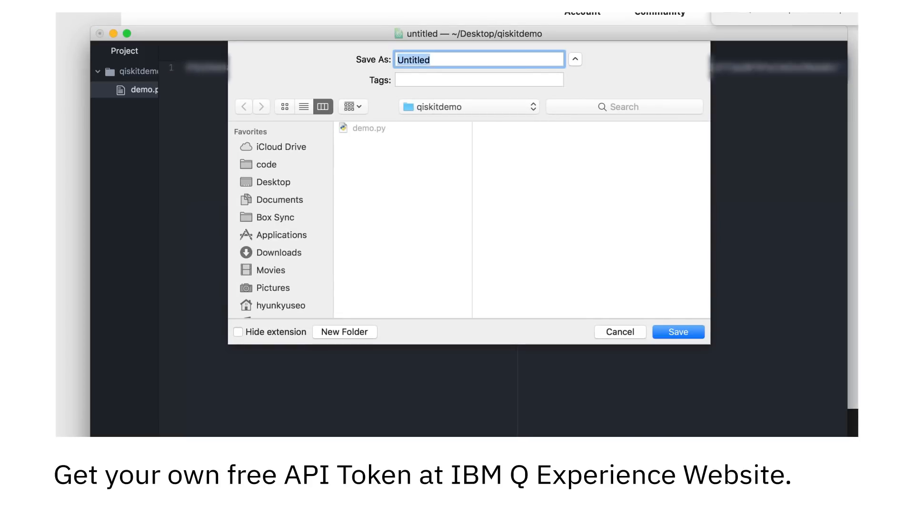
pyautogui.write('Qcon')
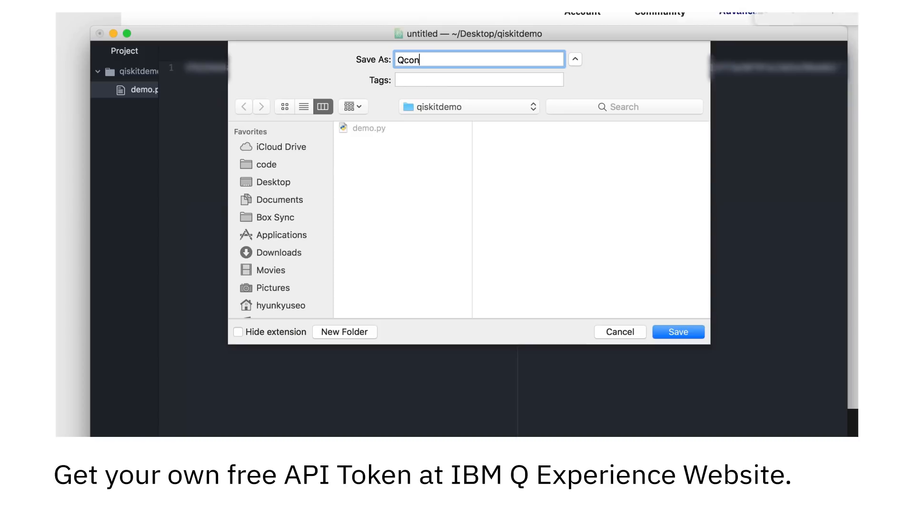
pyautogui.click(677, 332)
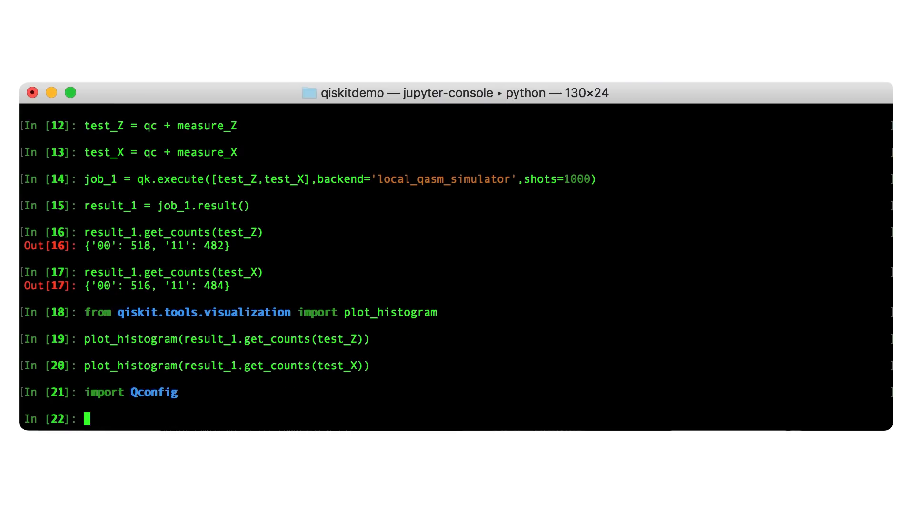
# Register Qconfig.APItoken, execute test_Z and test_X on ibmqx4, and store result_2.
pyautogui.write('qk.register(Qconfig.APItoken')
pyautogui.write('job_2 = qk')
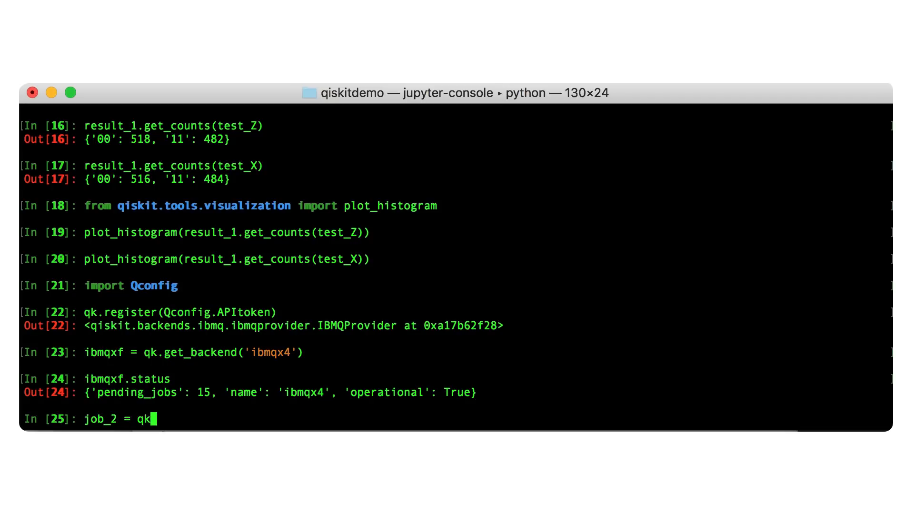
pyautogui.write('.execute([test_Z, test_X], backend')
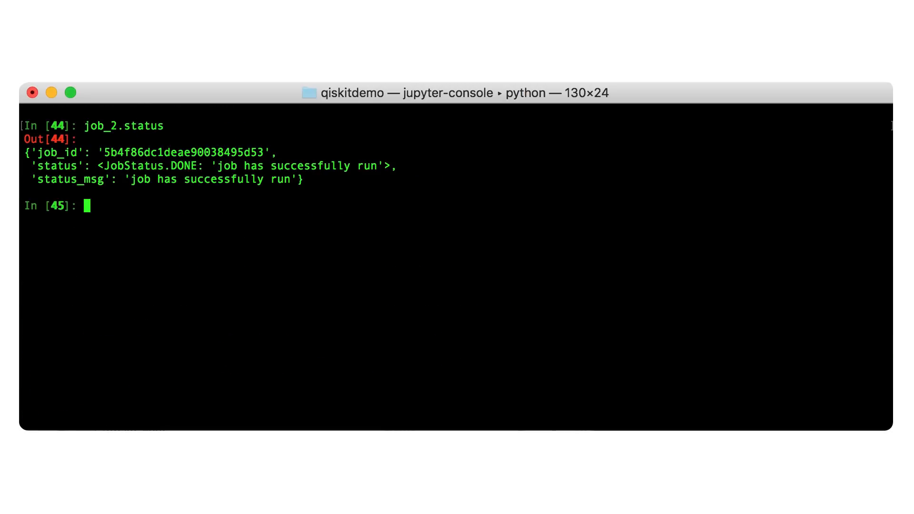
pyautogui.write('result_2 = job_2.result()')
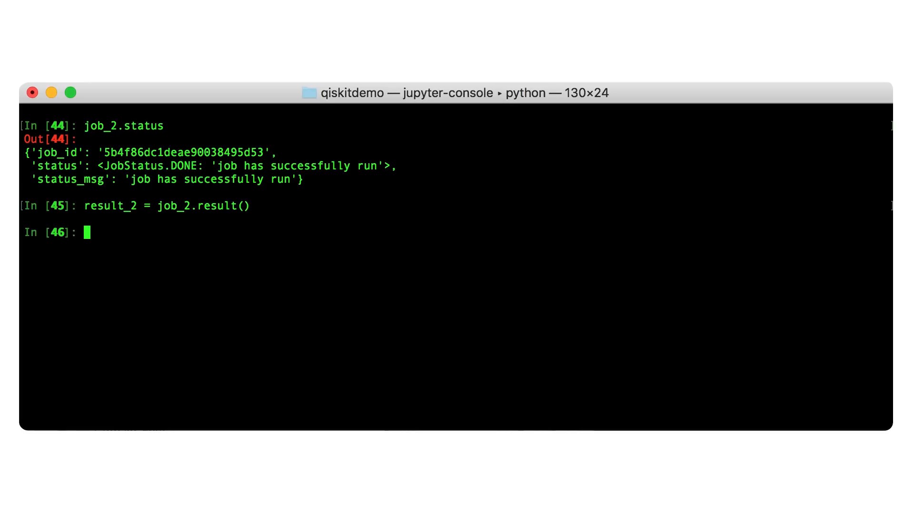